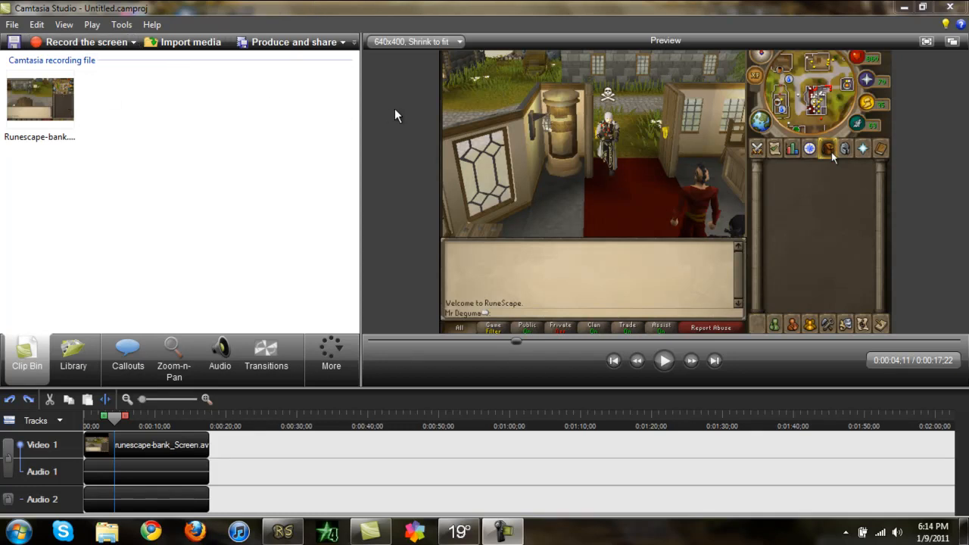
mouse_move(415, 224)
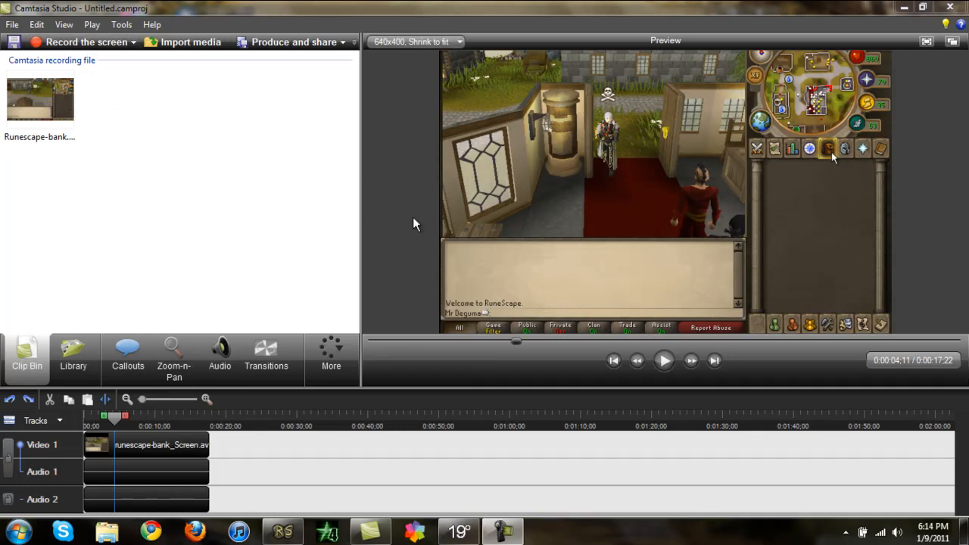
mouse_move(230, 176)
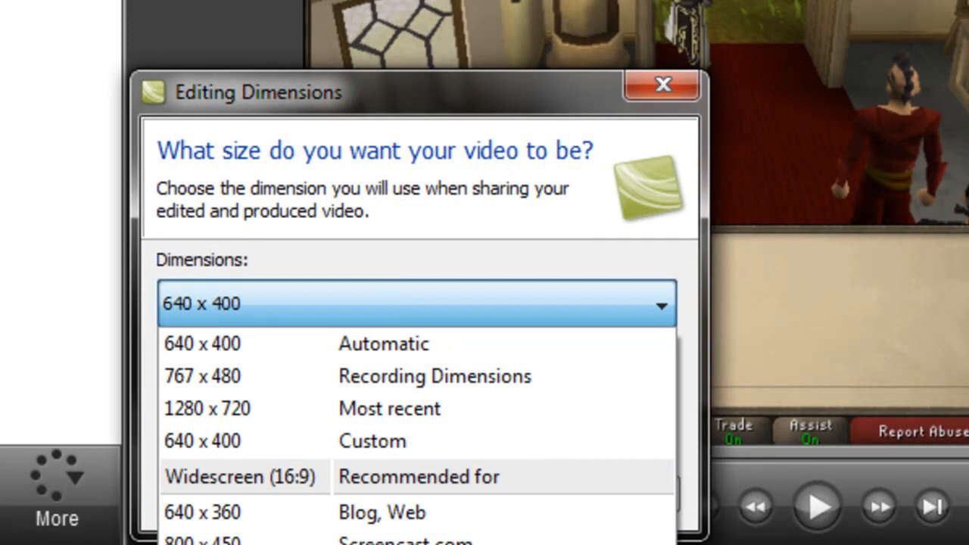
mouse_move(303, 275)
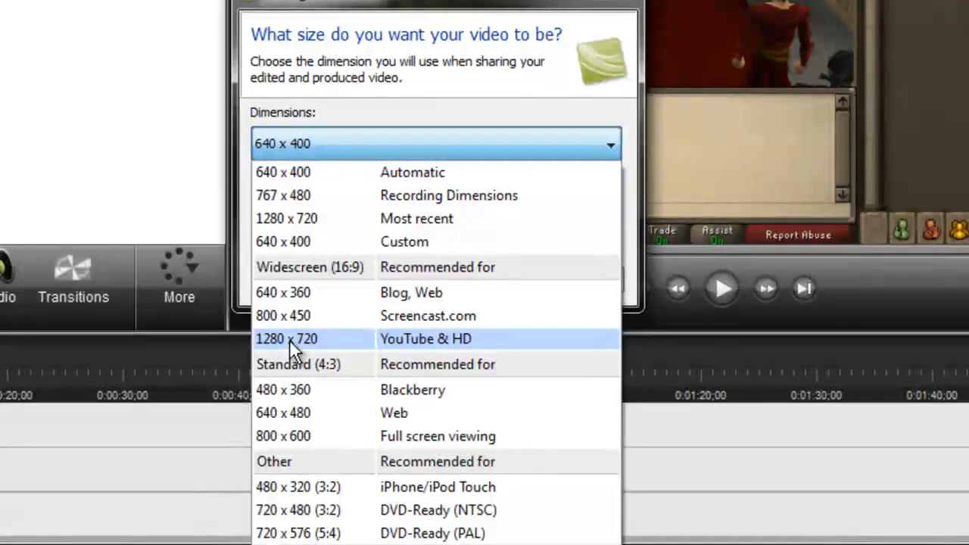
- Set the editing dimensions to 1280 x 720 (YouTube & HD) and confirm
left_click(287, 339)
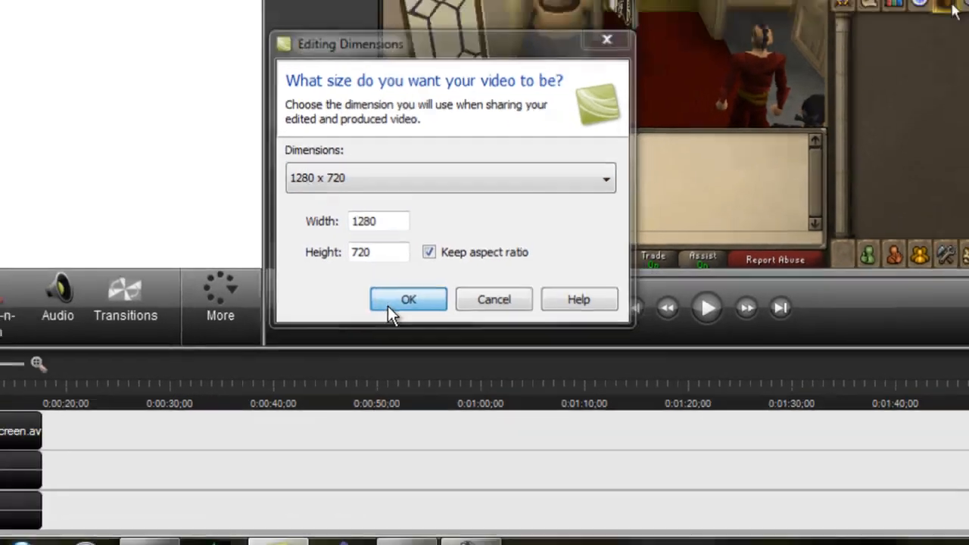
left_click(409, 300)
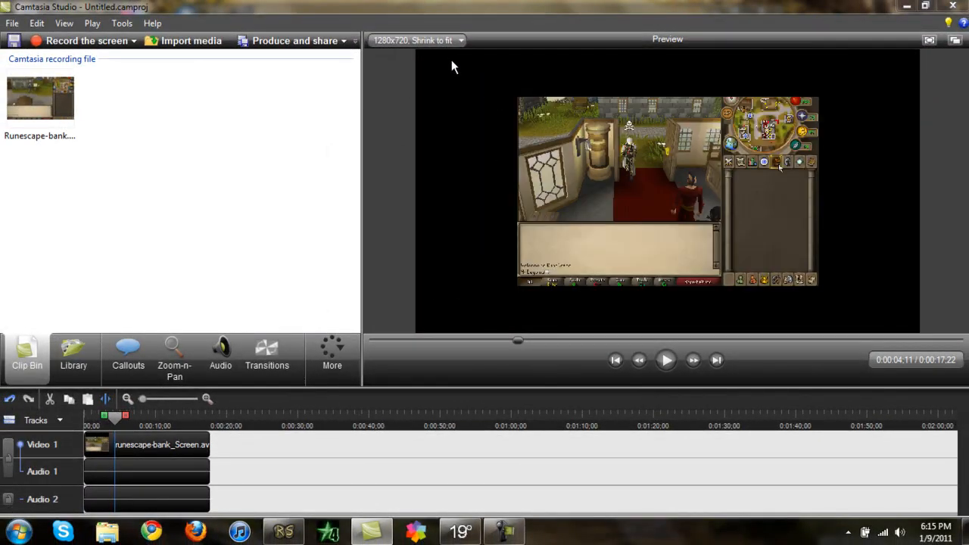
mouse_move(755, 104)
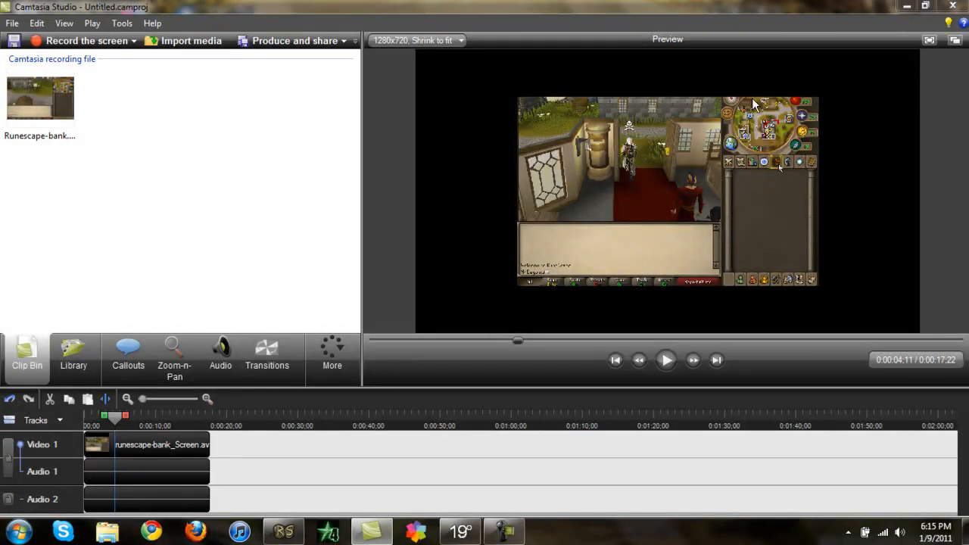
mouse_move(103, 127)
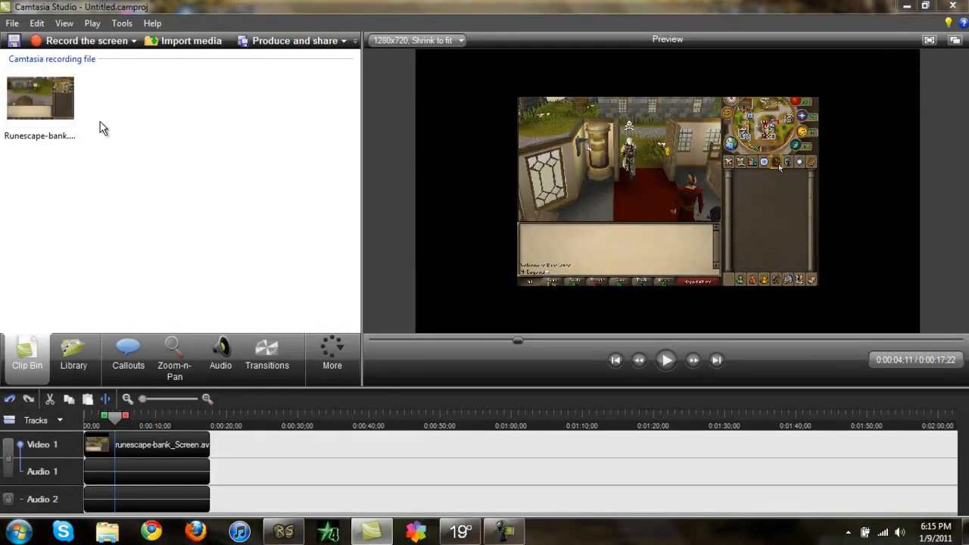
- Apply SmartFocus to the RuneScape clip from Zoom-n-Pan and answer the project settings prompt
left_click(175, 356)
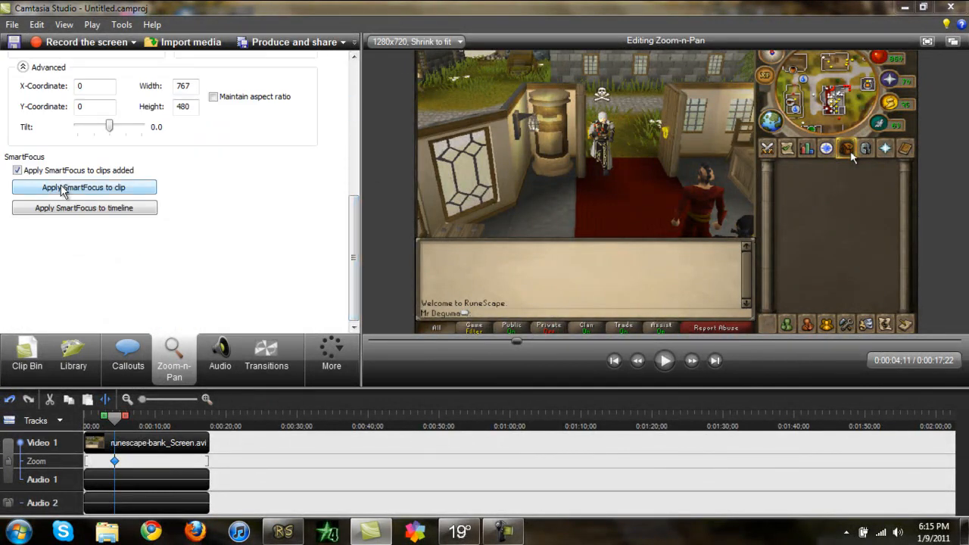
left_click(83, 188)
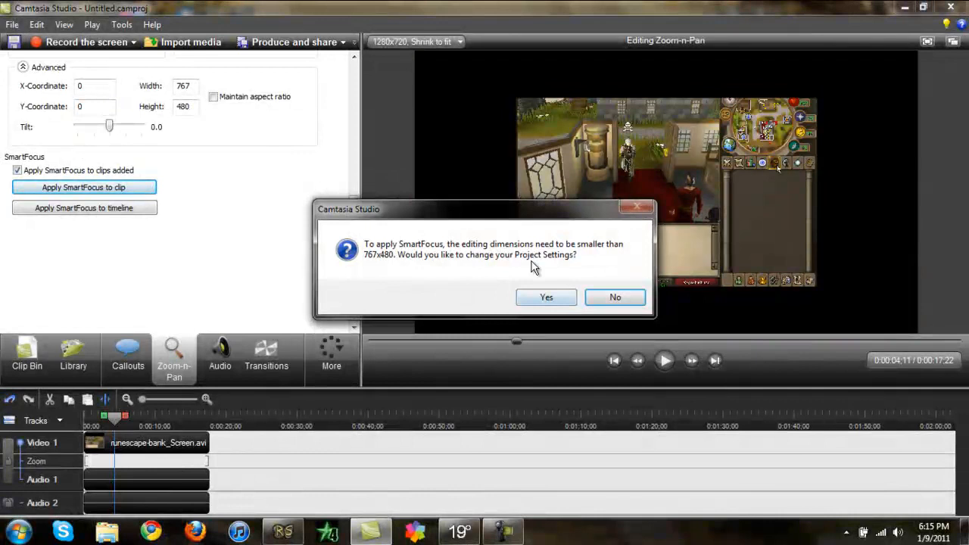
left_click(545, 297)
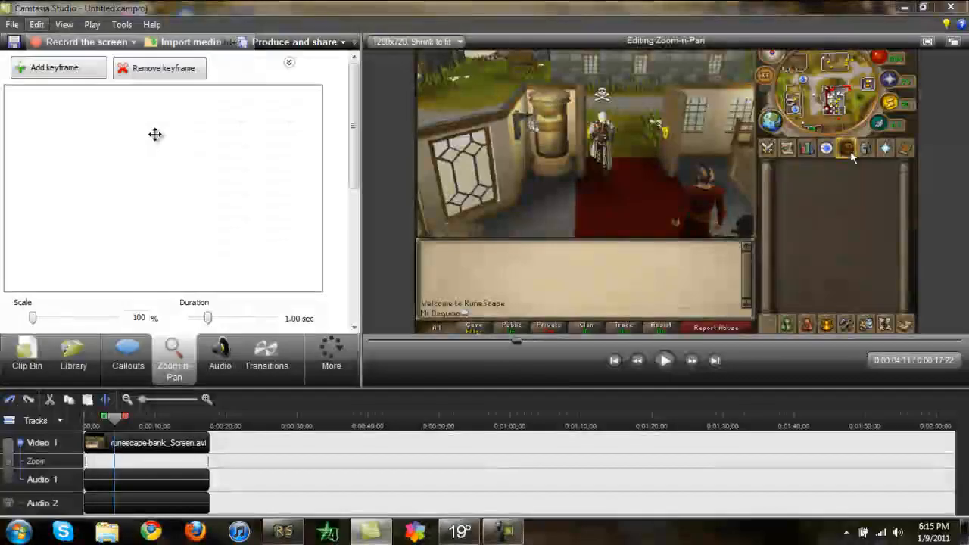
- Adjust the Zoom-n-Pan Scale slider to about 233% so the footage fills the preview without black bars
left_click_drag(33, 318, 65, 318)
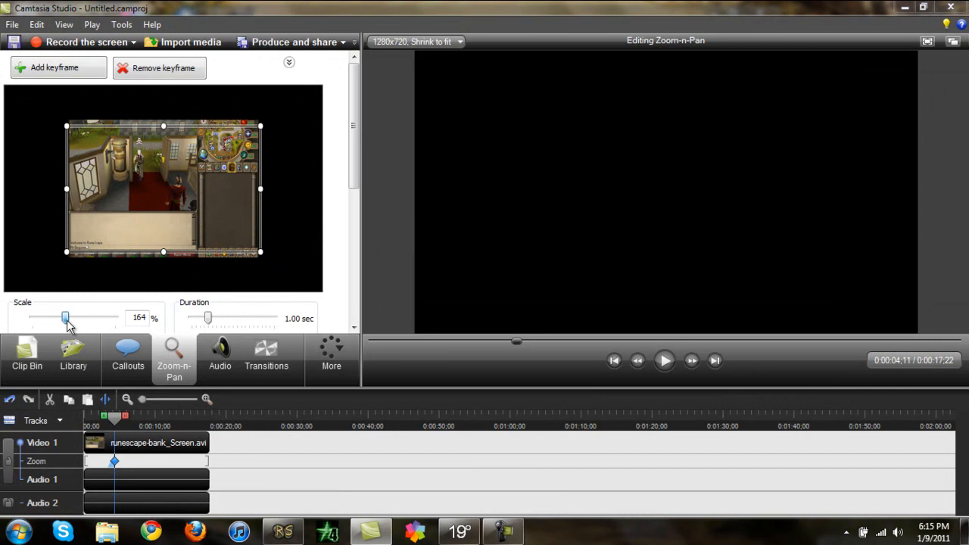
left_click_drag(65, 318, 56, 318)
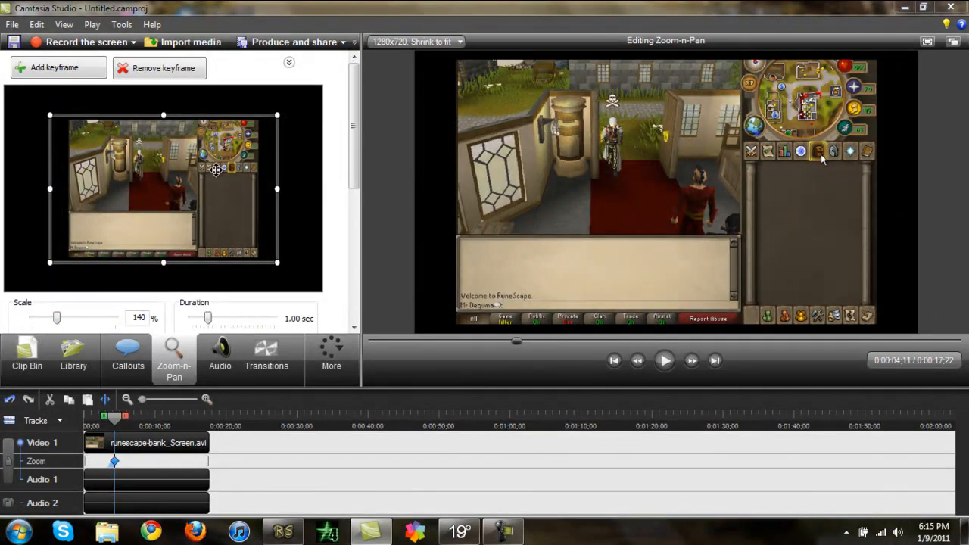
left_click_drag(57, 318, 72, 318)
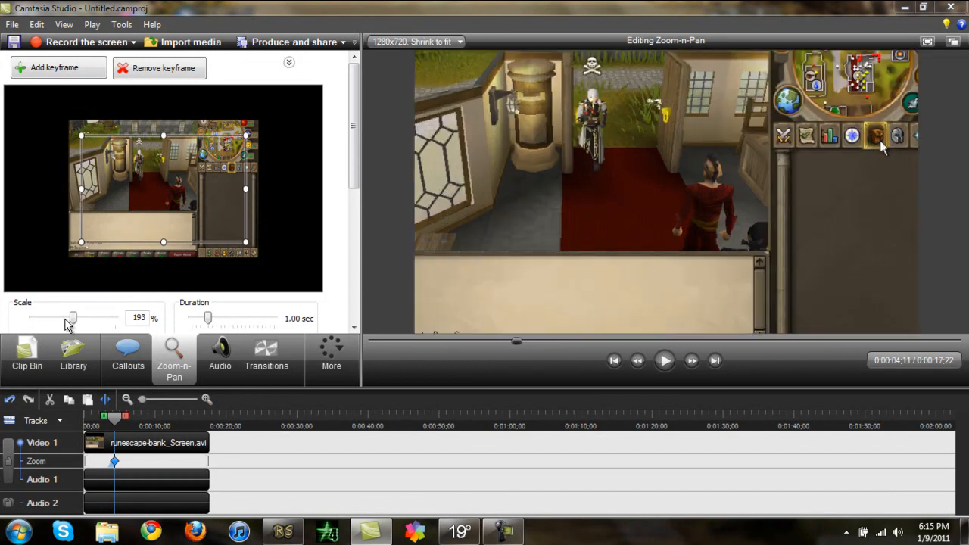
left_click_drag(73, 319, 63, 318)
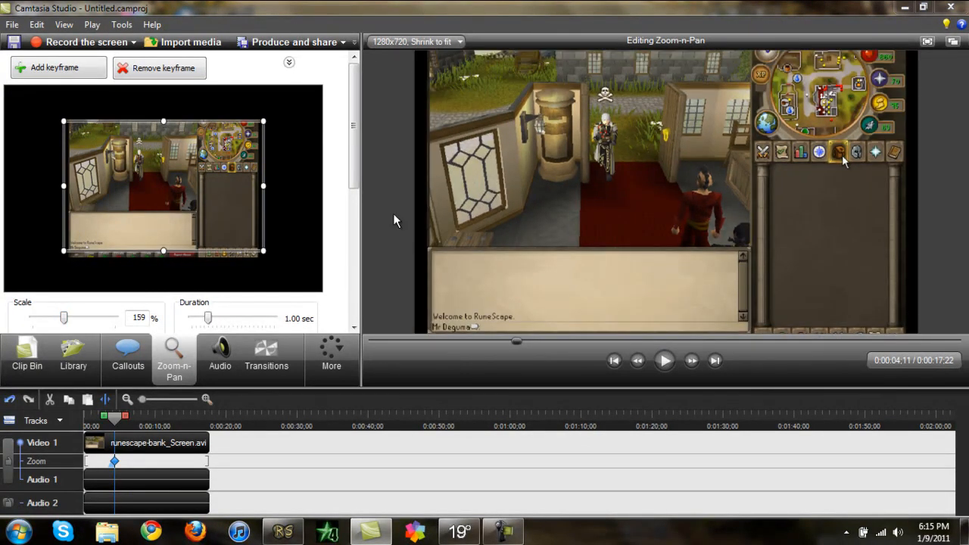
left_click_drag(64, 318, 94, 318)
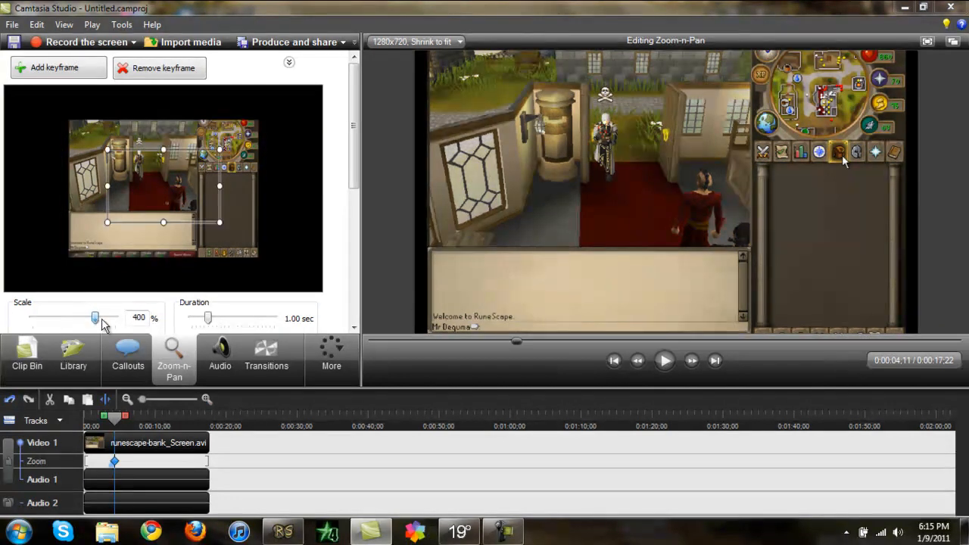
left_click_drag(94, 318, 79, 318)
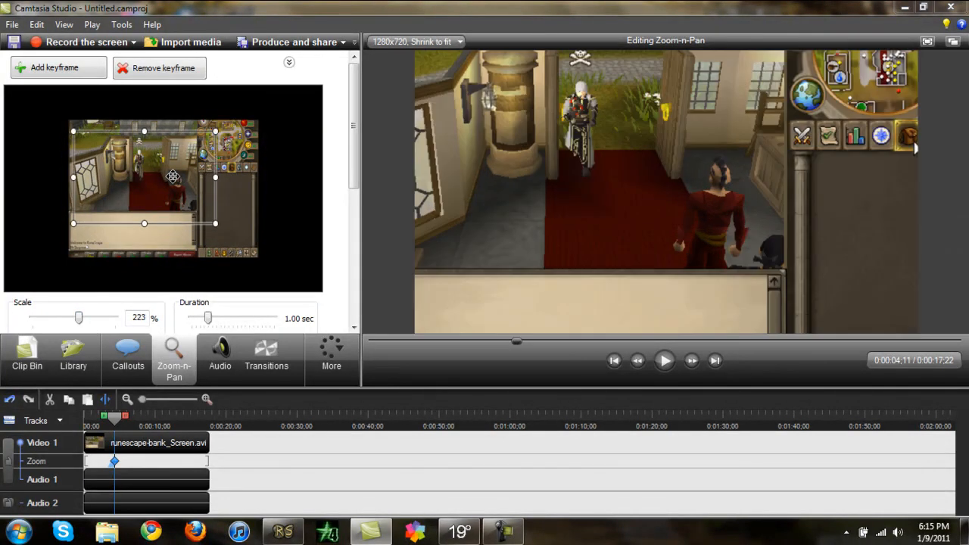
left_click_drag(79, 318, 77, 318)
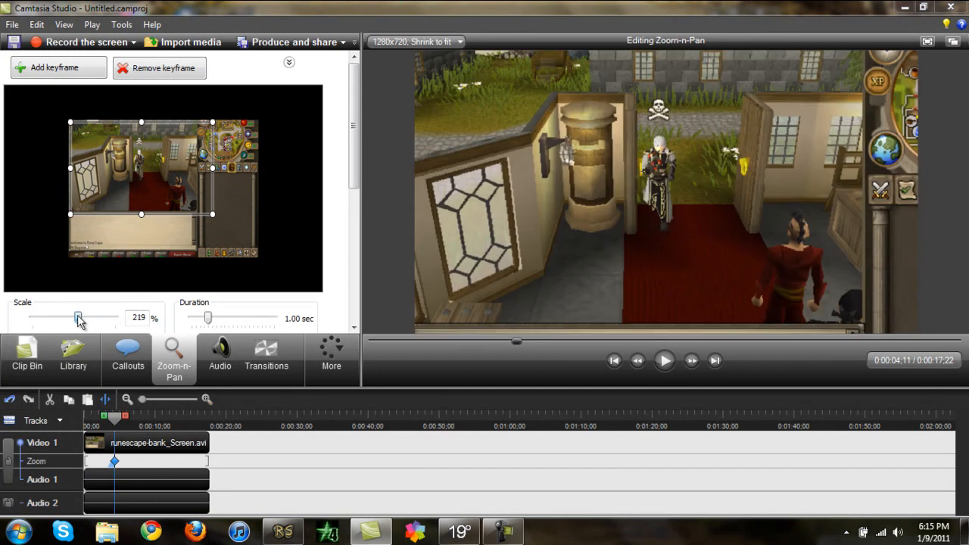
left_click_drag(79, 318, 91, 318)
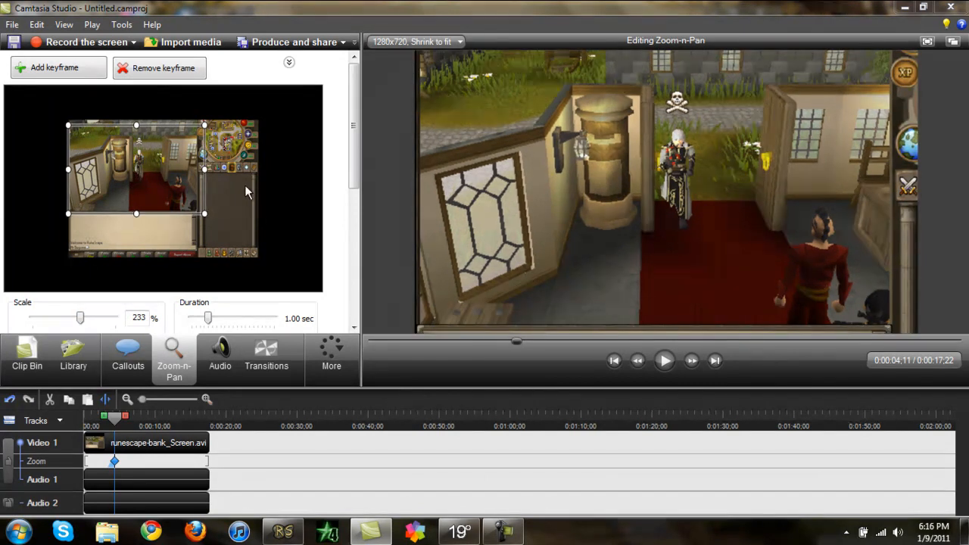
mouse_move(273, 187)
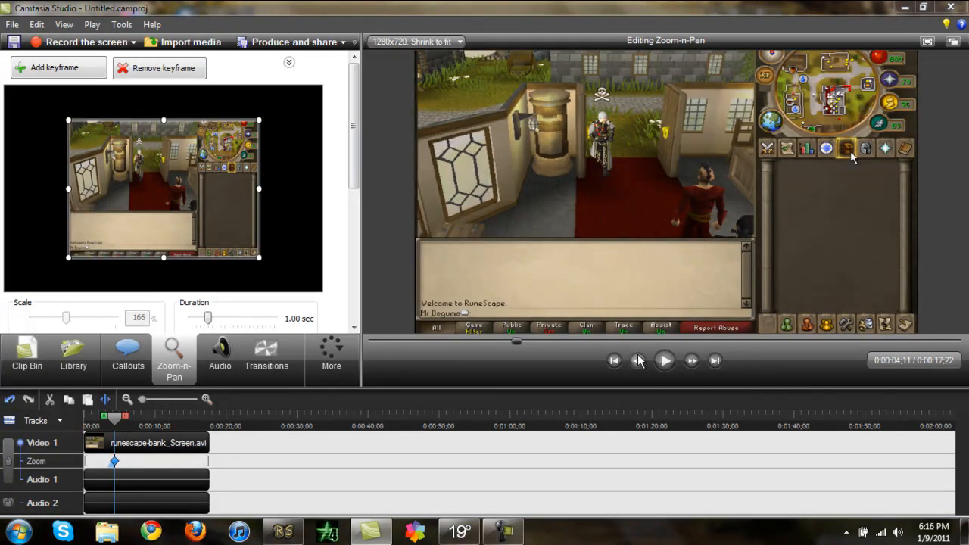
- Play the zoomed RuneScape clip in the preview to check the framing
left_click(664, 361)
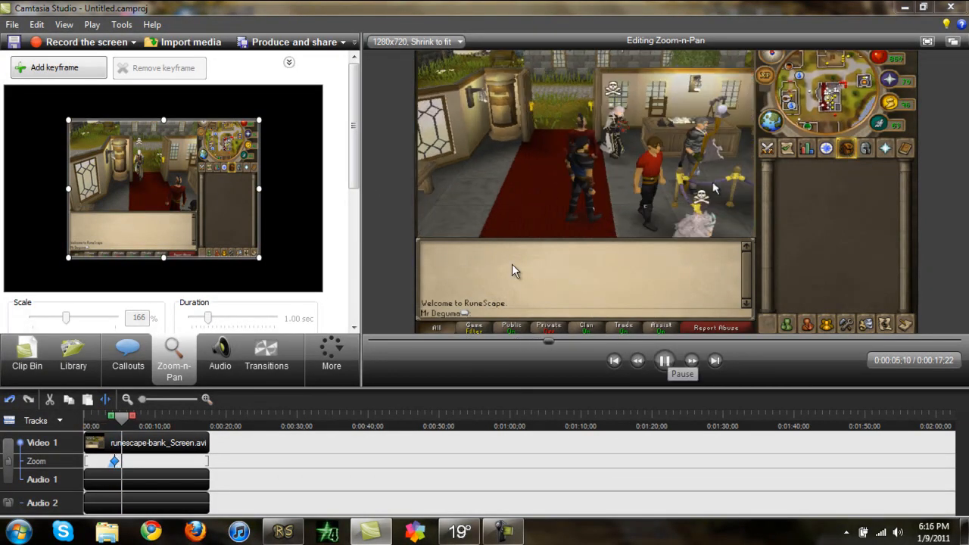